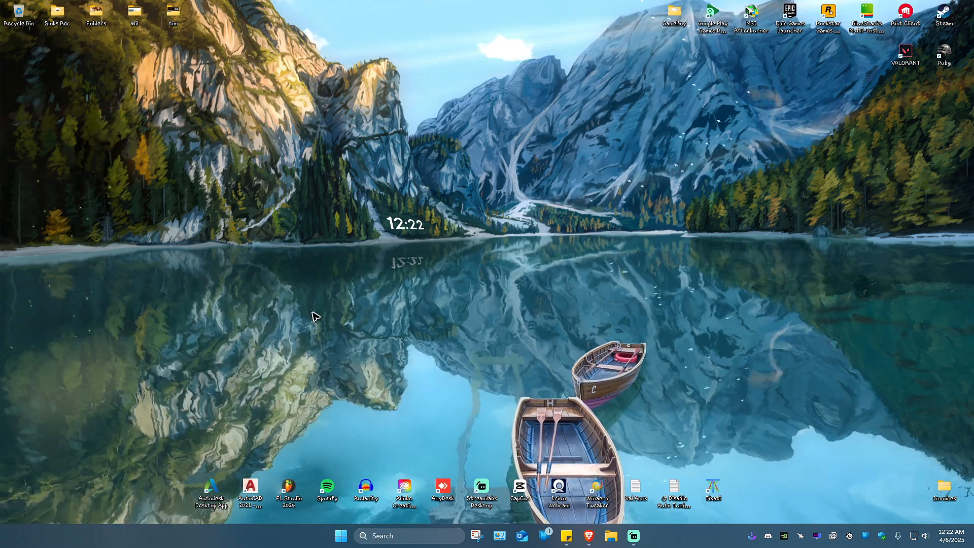
{"action": "mouse_move", "coordinate": [310, 319]}
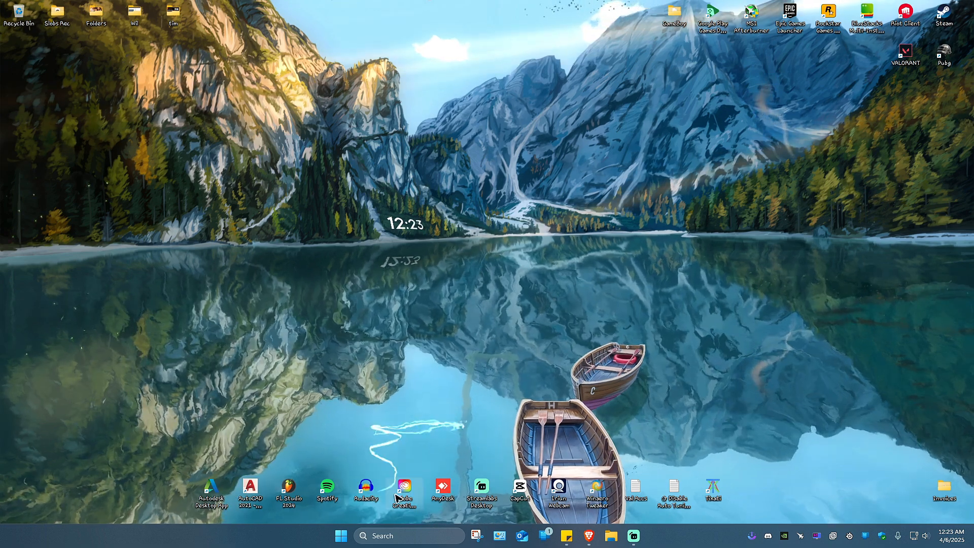
Search Start for 'cmd' and run Command Prompt as administrator
{"action": "type", "text": "cmd"}
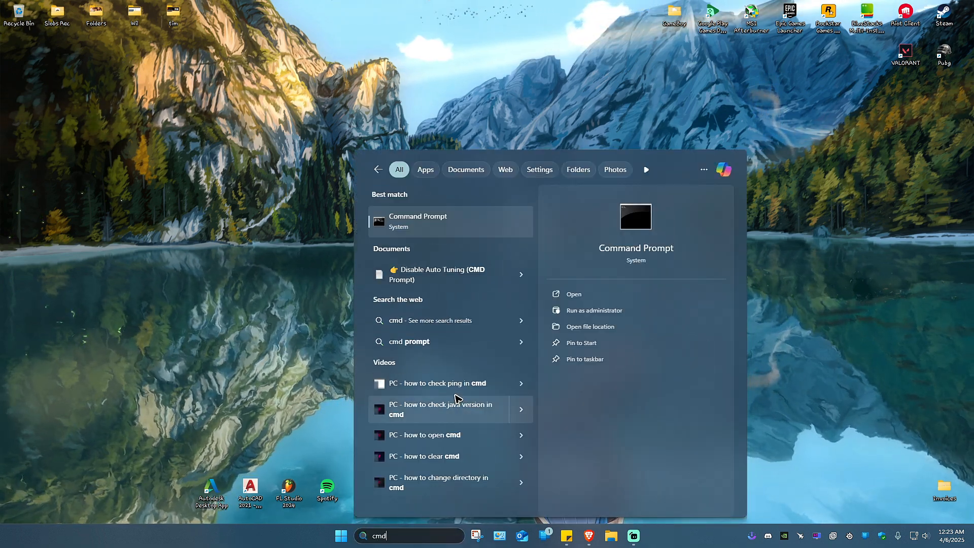
{"action": "left_click", "coordinate": [594, 310]}
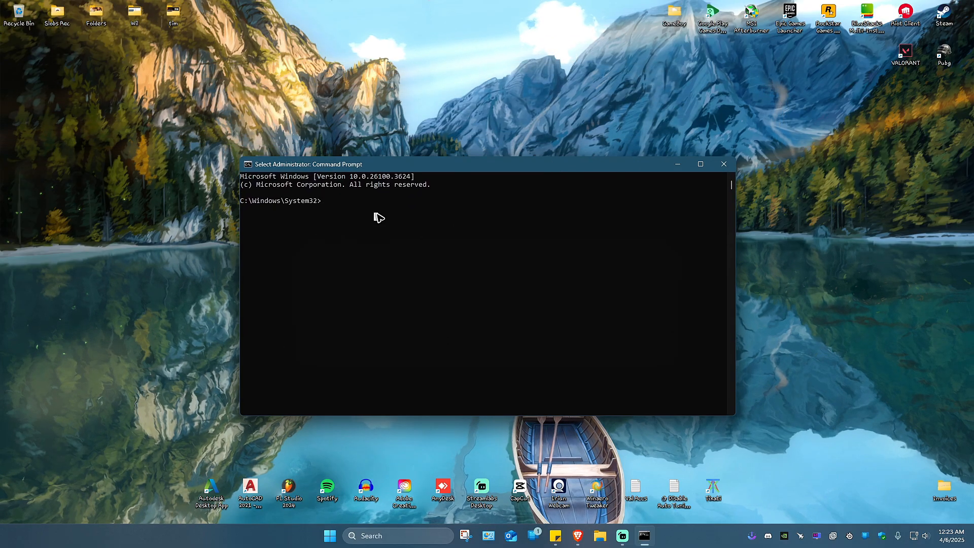
Delete the vgc and vgk Vanguard services with 'sc delete'
{"action": "type", "text": "sc dd"}
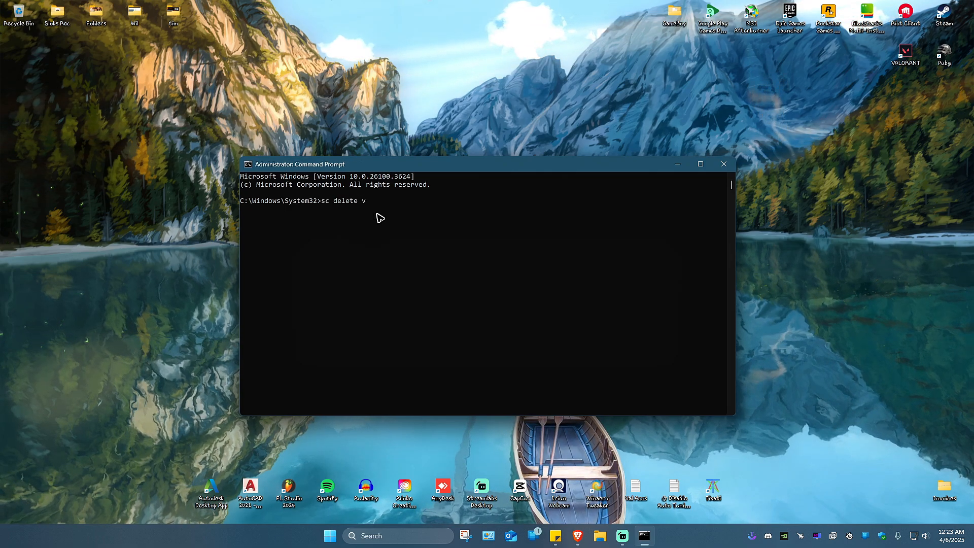
{"action": "key", "text": "Enter"}
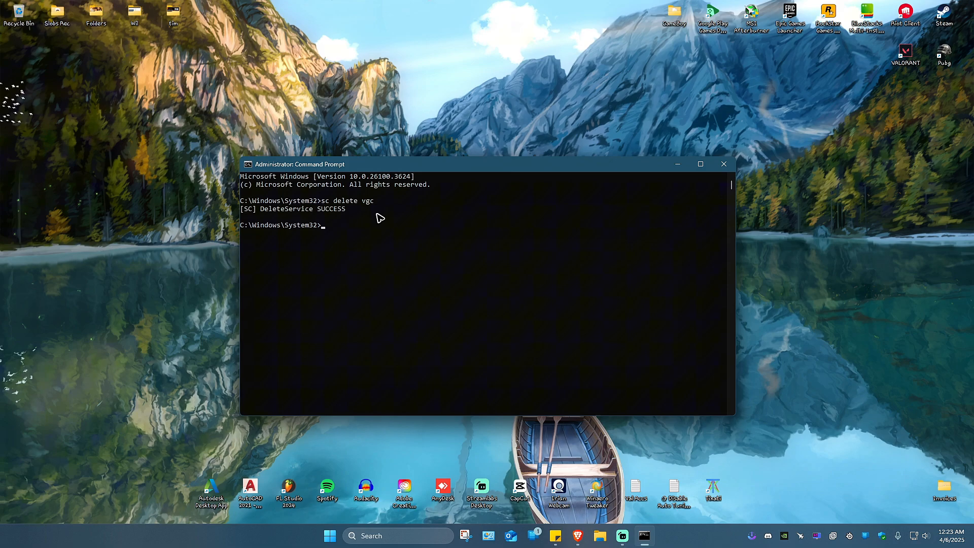
{"action": "mouse_move", "coordinate": [261, 221]}
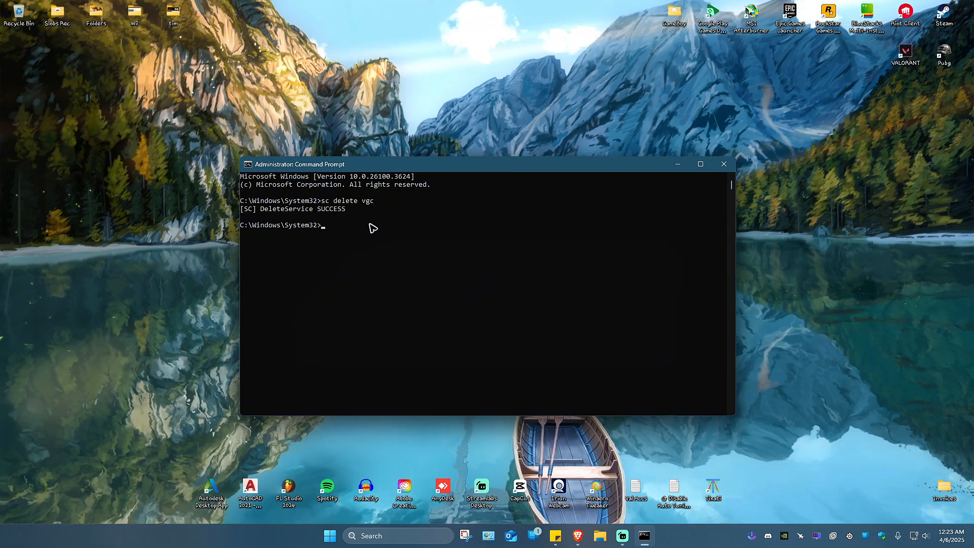
{"action": "type", "text": "sc d"}
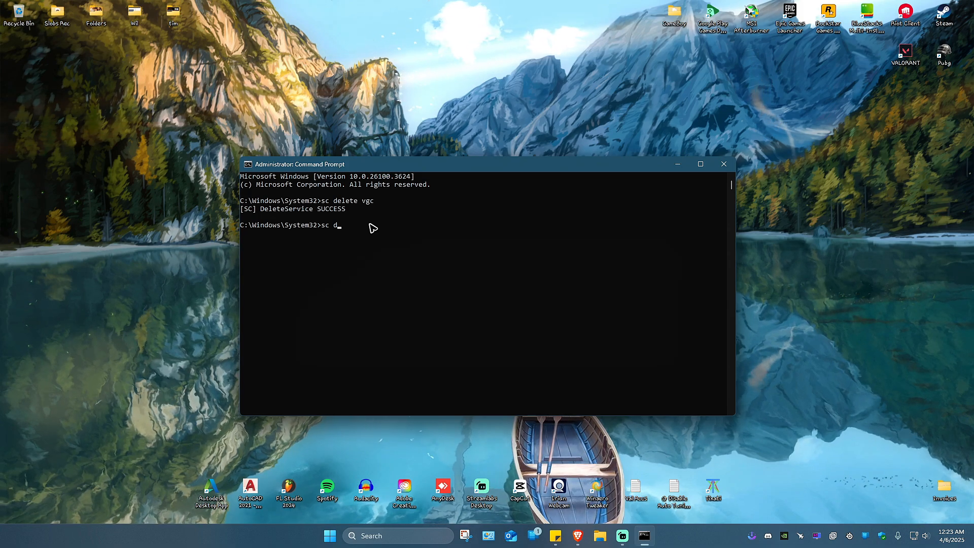
{"action": "type", "text": "elete vgk"}
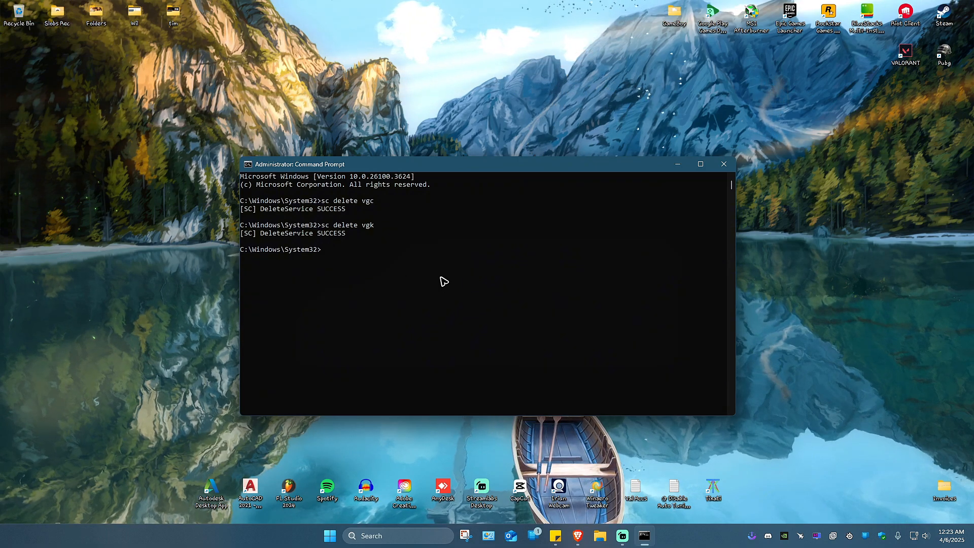
Find 'add or remove programs' in Start search and open the Installed apps settings
{"action": "left_click", "coordinate": [725, 164]}
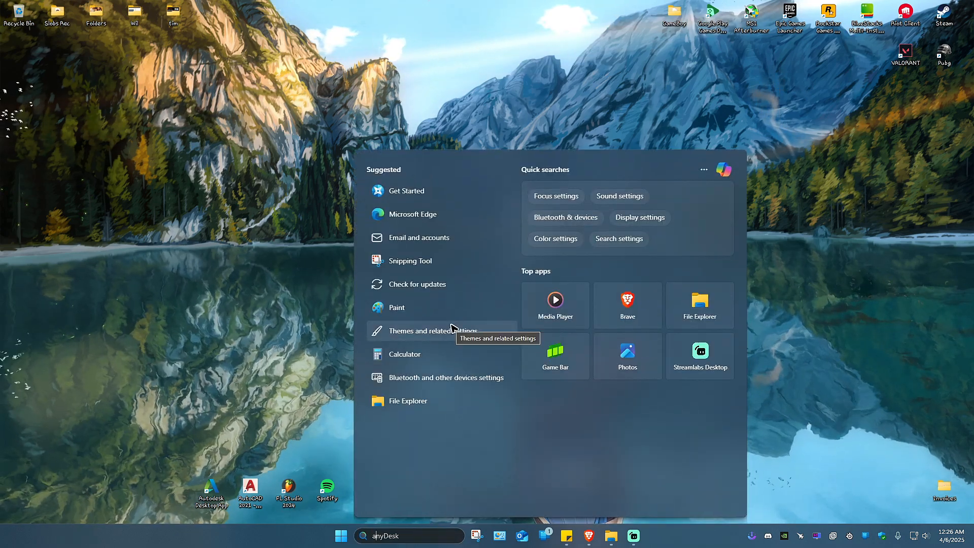
{"action": "type", "text": "add or remove programs"}
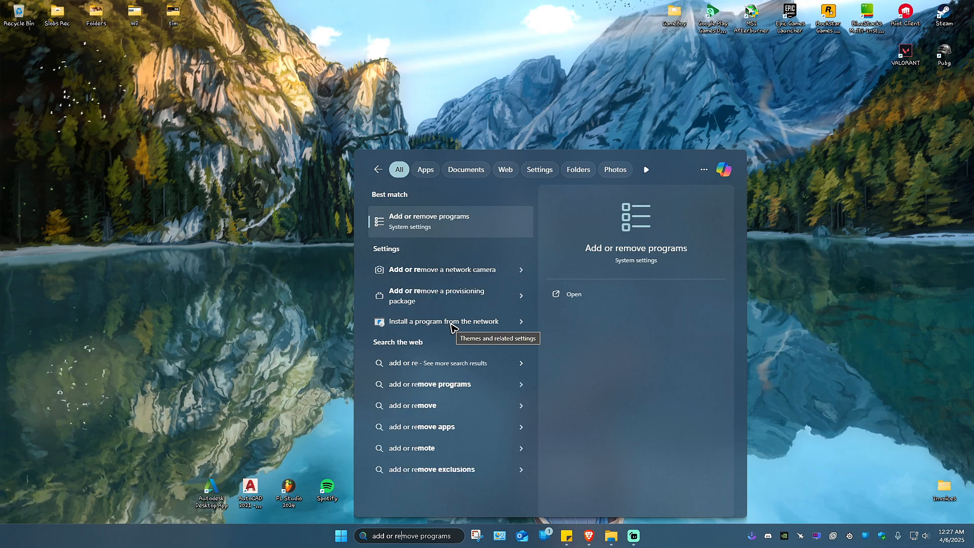
{"action": "left_click", "coordinate": [428, 221]}
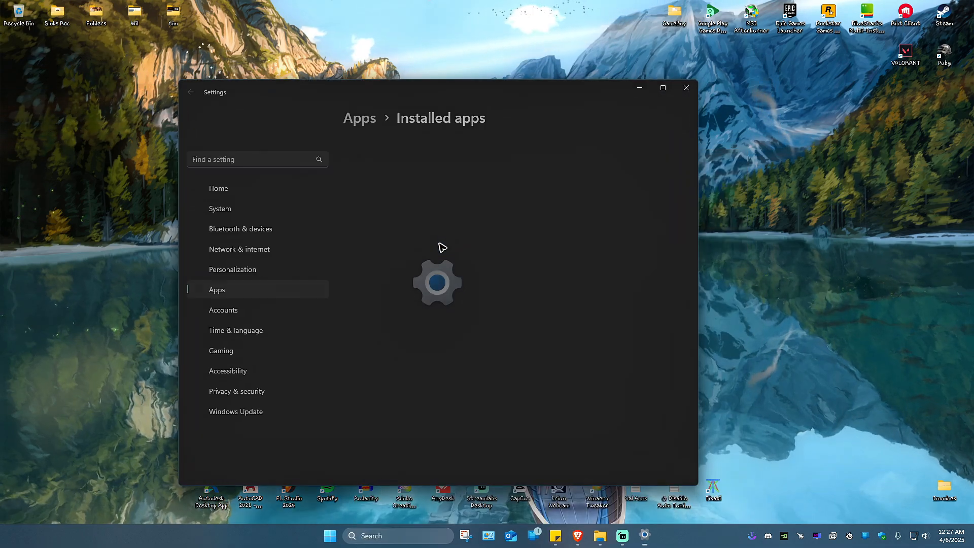
Search installed apps for 'vangu', uninstall Riot Vanguard, then close Settings
{"action": "left_click", "coordinate": [663, 88]}
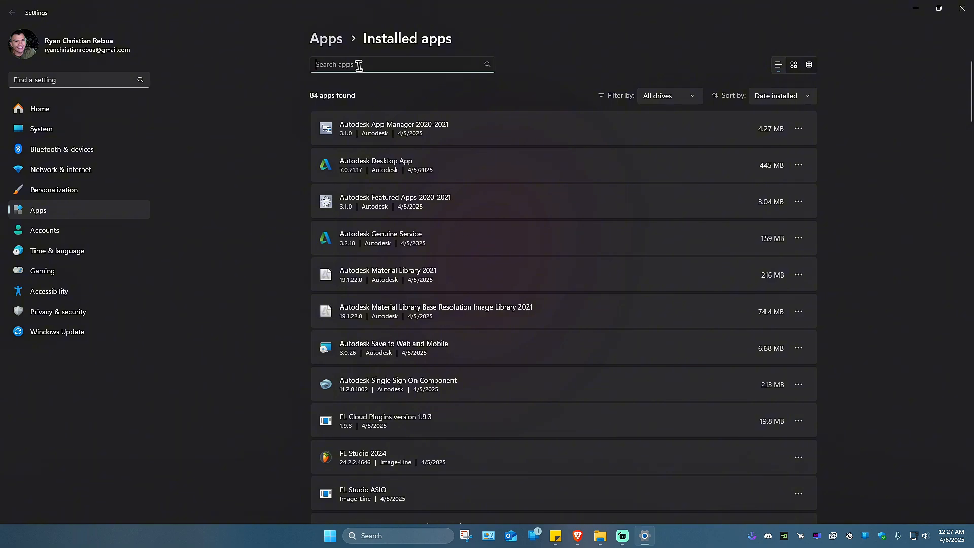
{"action": "type", "text": "vangu"}
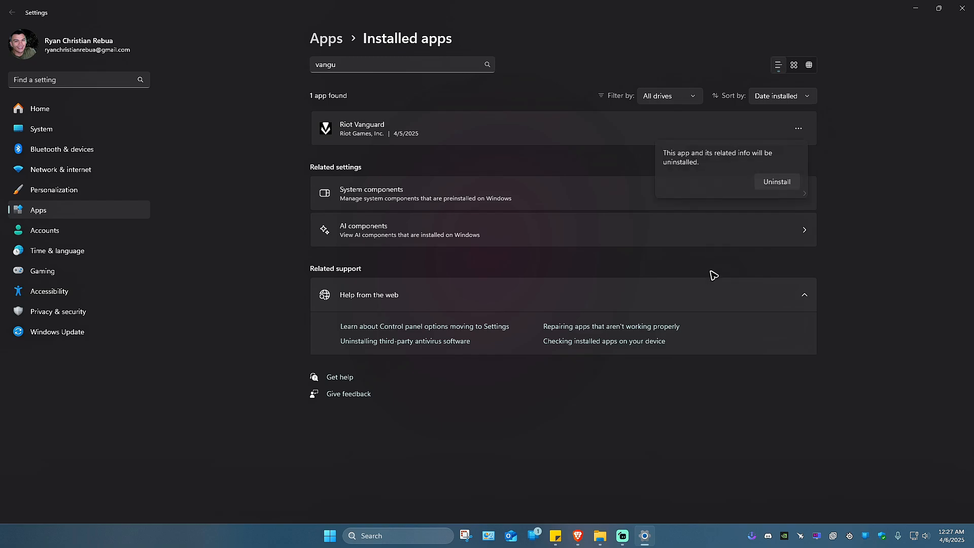
{"action": "left_click", "coordinate": [777, 182]}
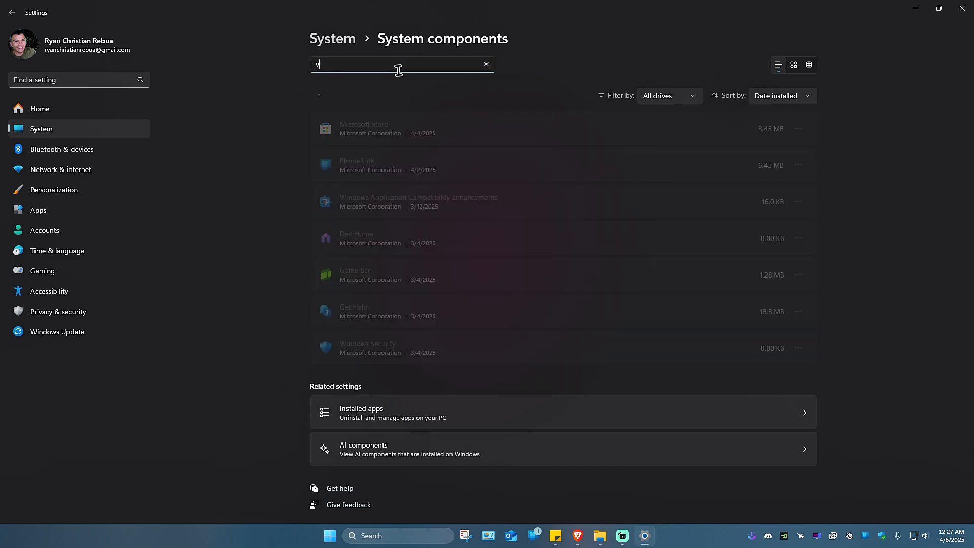
{"action": "type", "text": "an"}
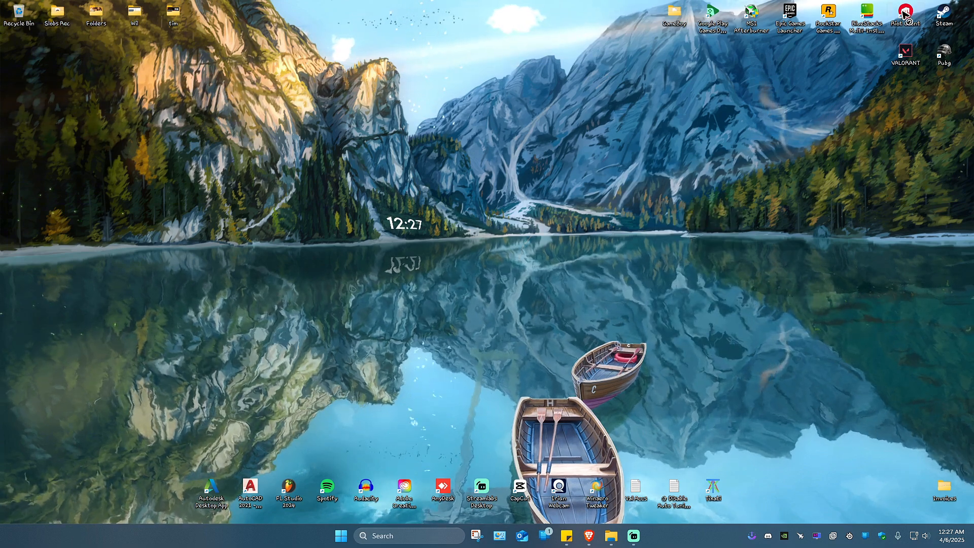
Launch Riot Client, open the VALORANT page and start the update with Vanguard
{"action": "left_click", "coordinate": [906, 14]}
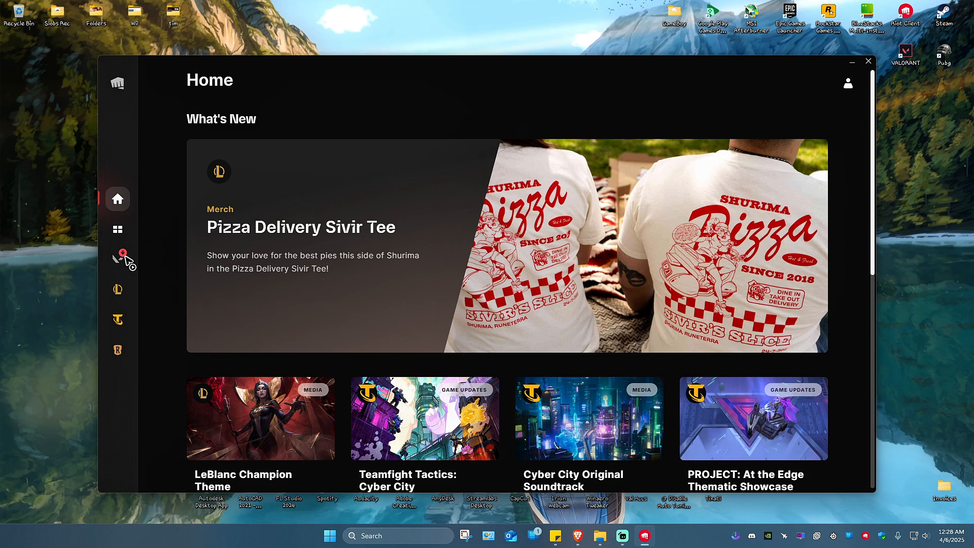
{"action": "left_click", "coordinate": [118, 258]}
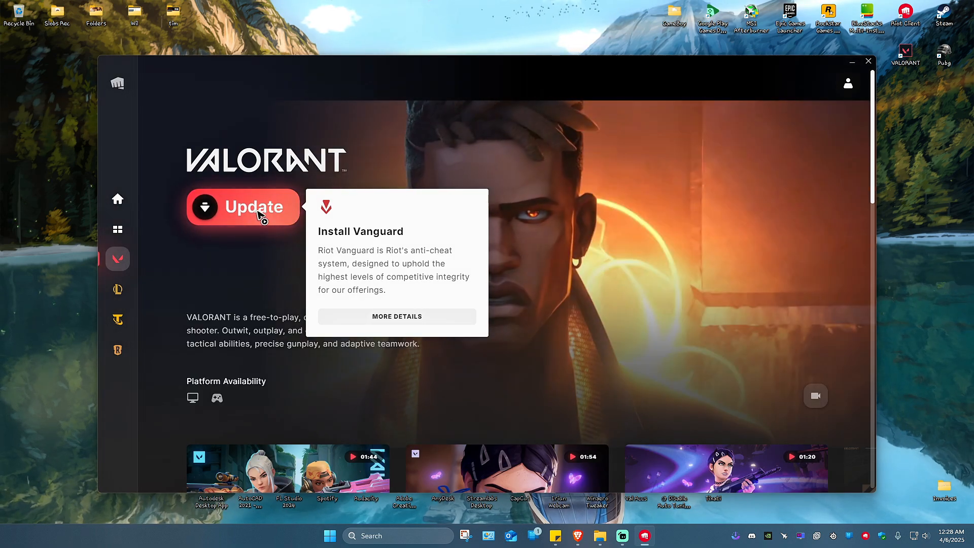
{"action": "left_click", "coordinate": [252, 206]}
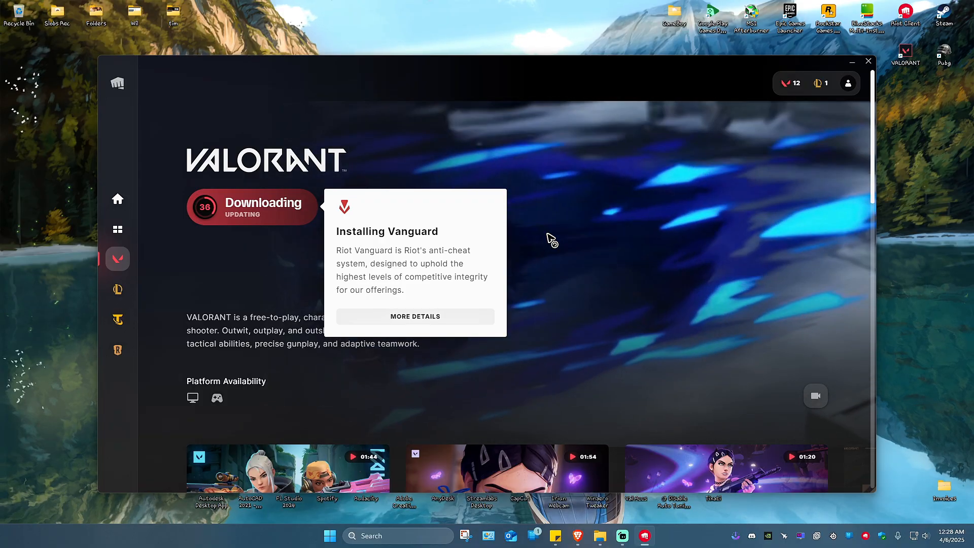